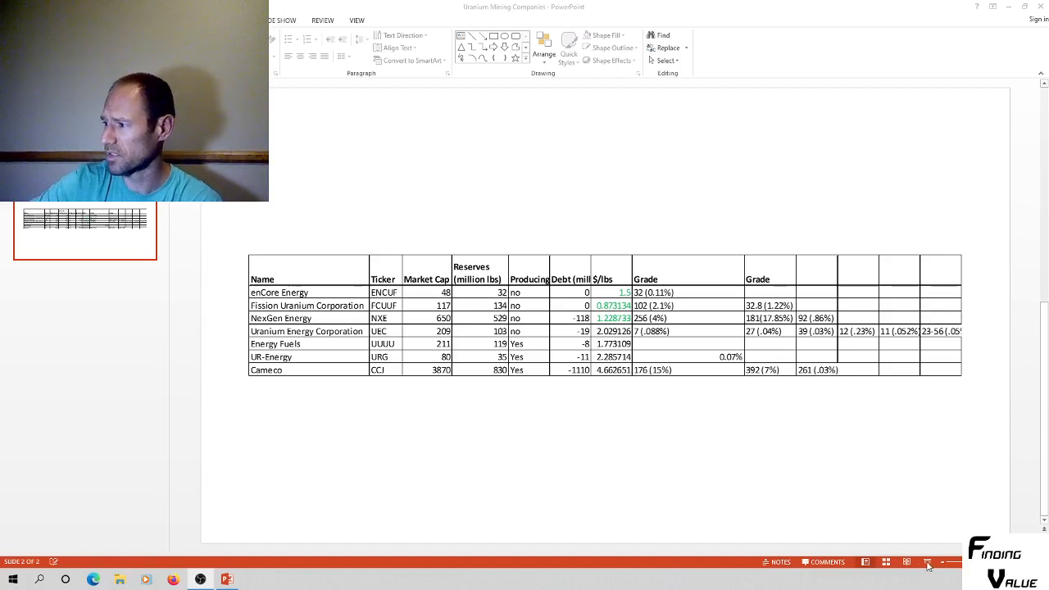
- Start the slide show from the status bar so the uranium companies table fills the screen
click(928, 561)
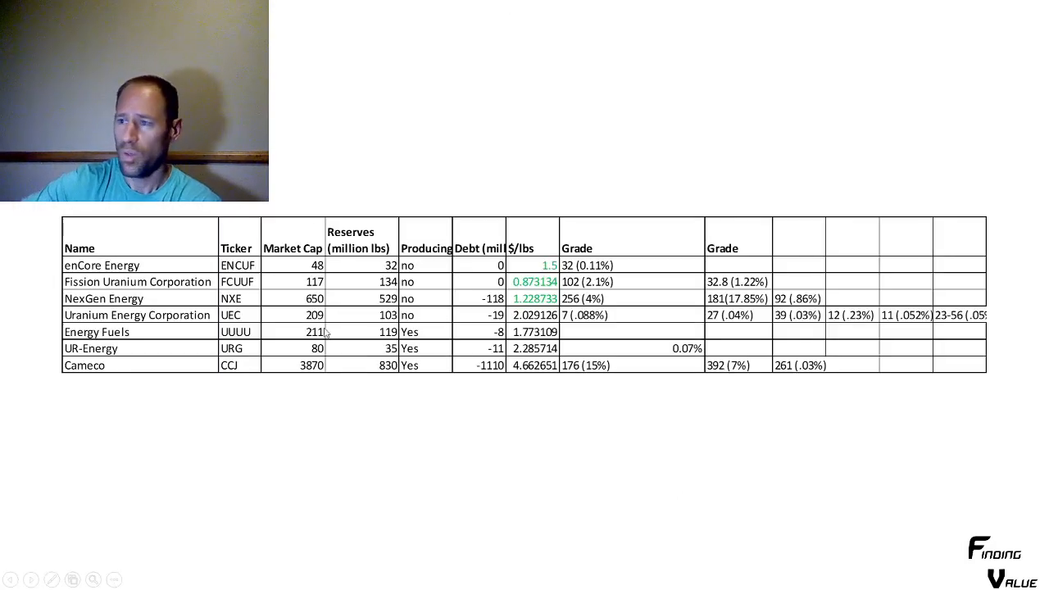
mouse_move(145, 241)
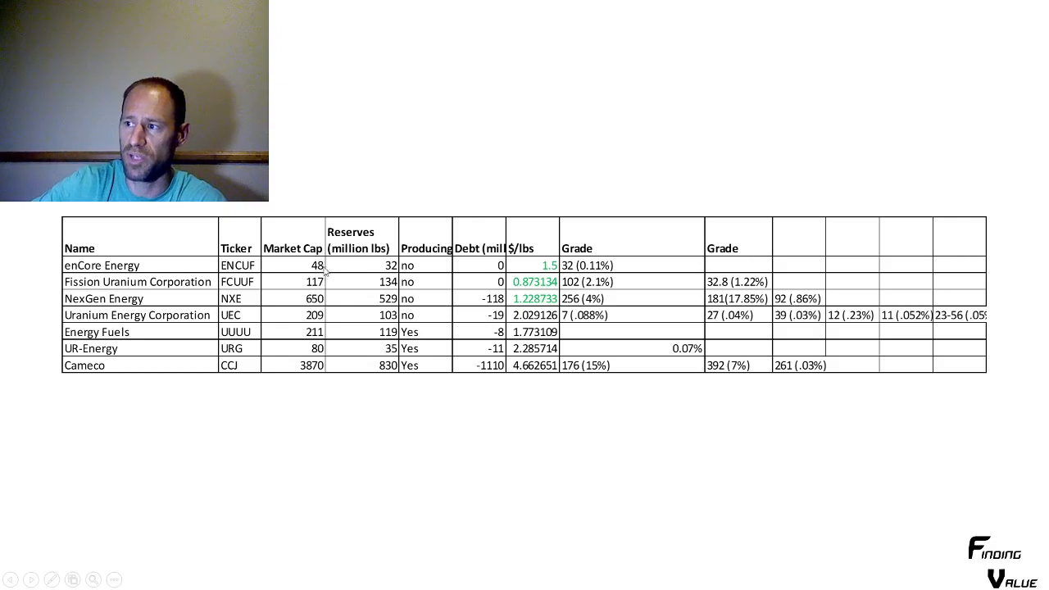
mouse_move(141, 275)
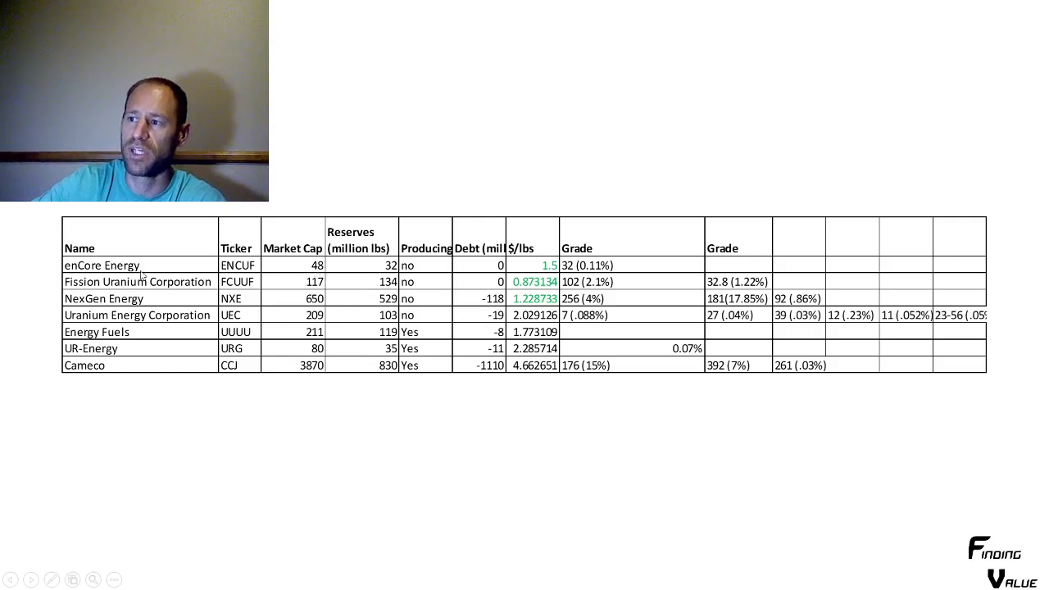
mouse_move(299, 272)
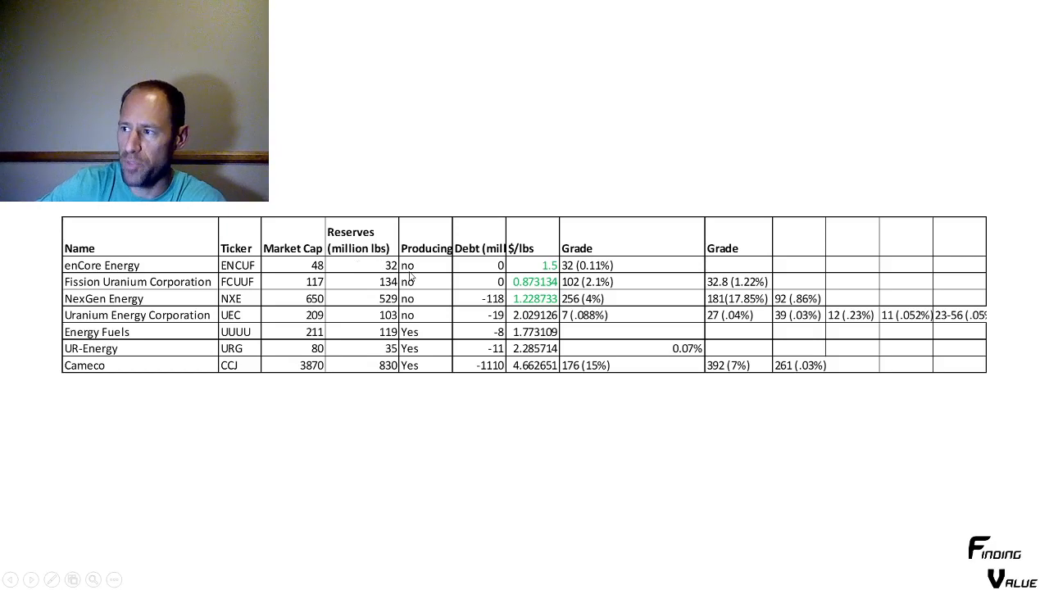
mouse_move(482, 265)
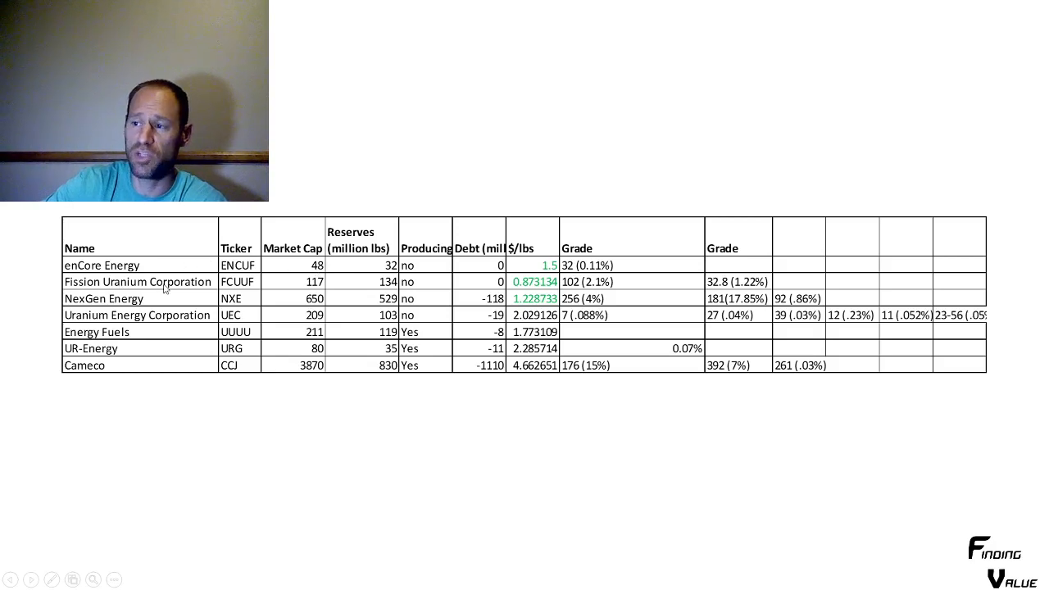
mouse_move(218, 289)
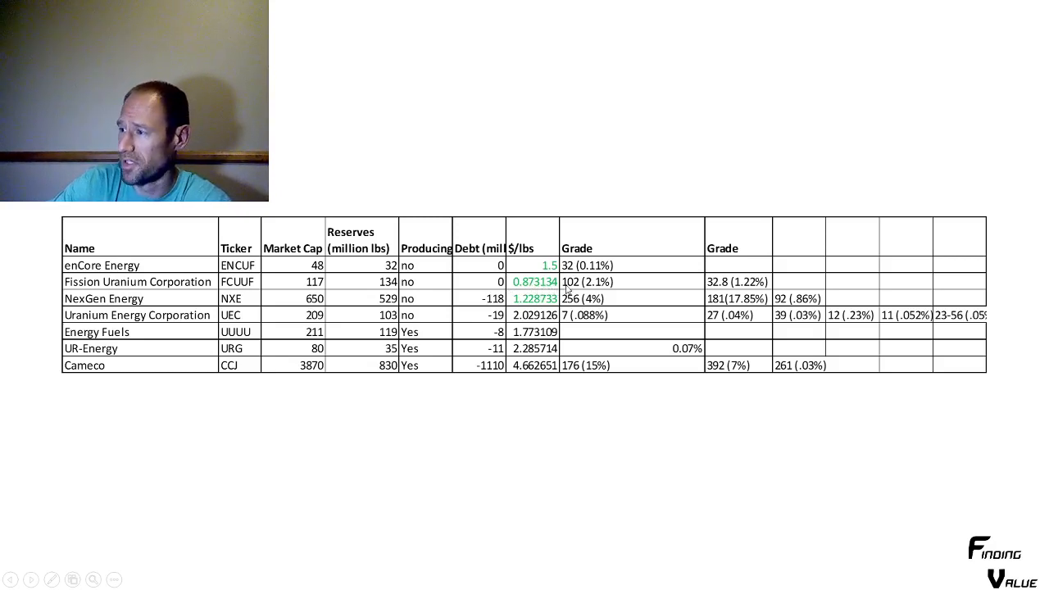
mouse_move(590, 289)
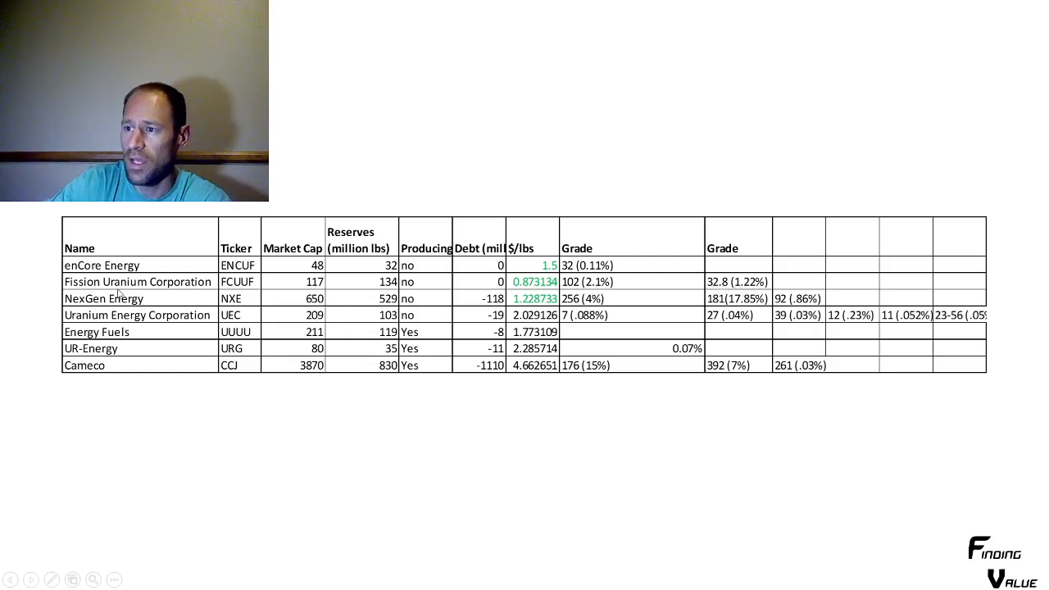
mouse_move(287, 303)
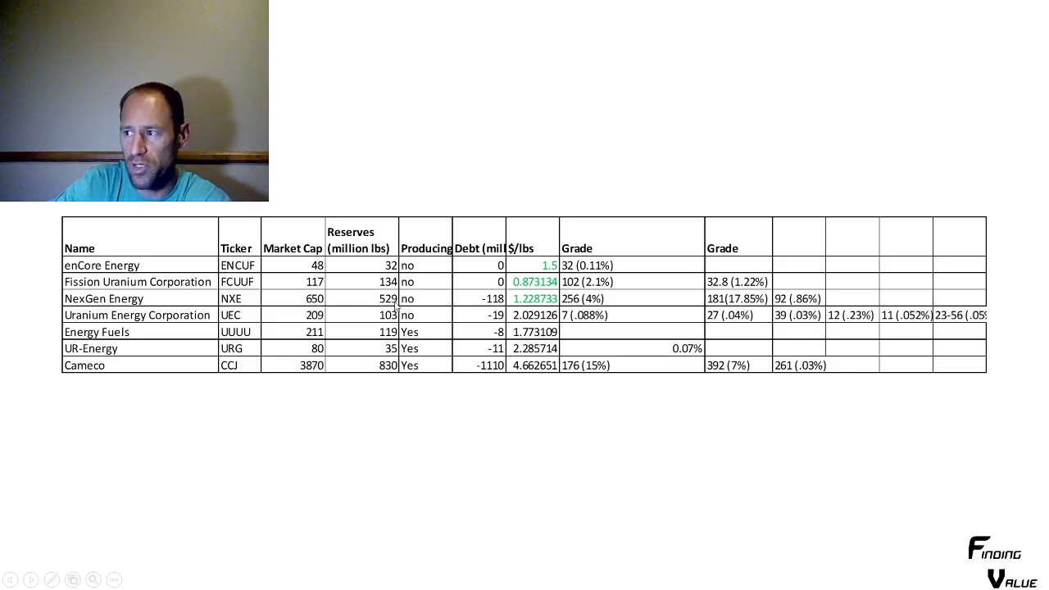
mouse_move(495, 306)
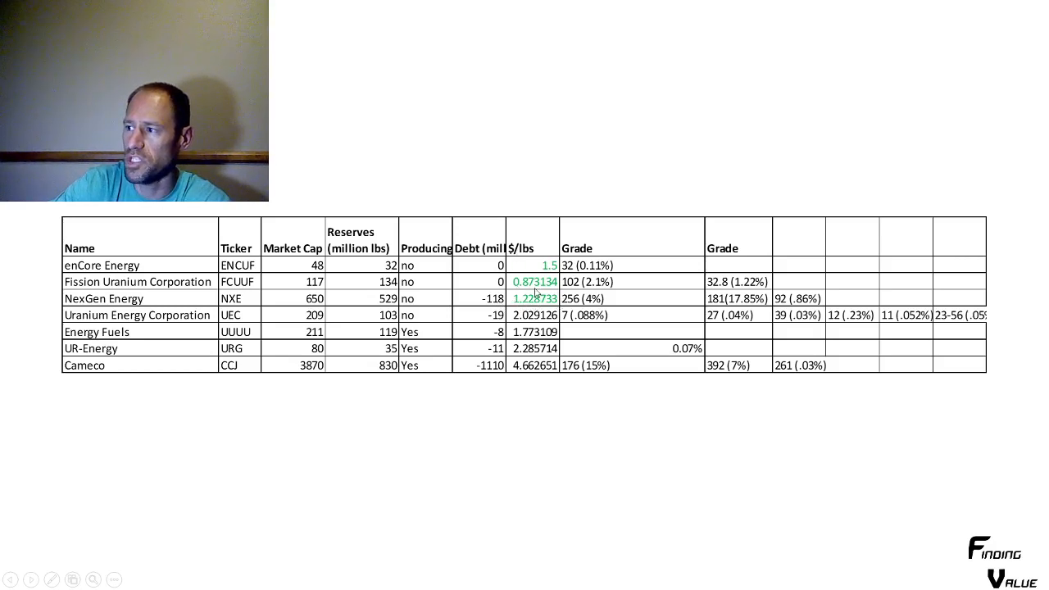
mouse_move(581, 309)
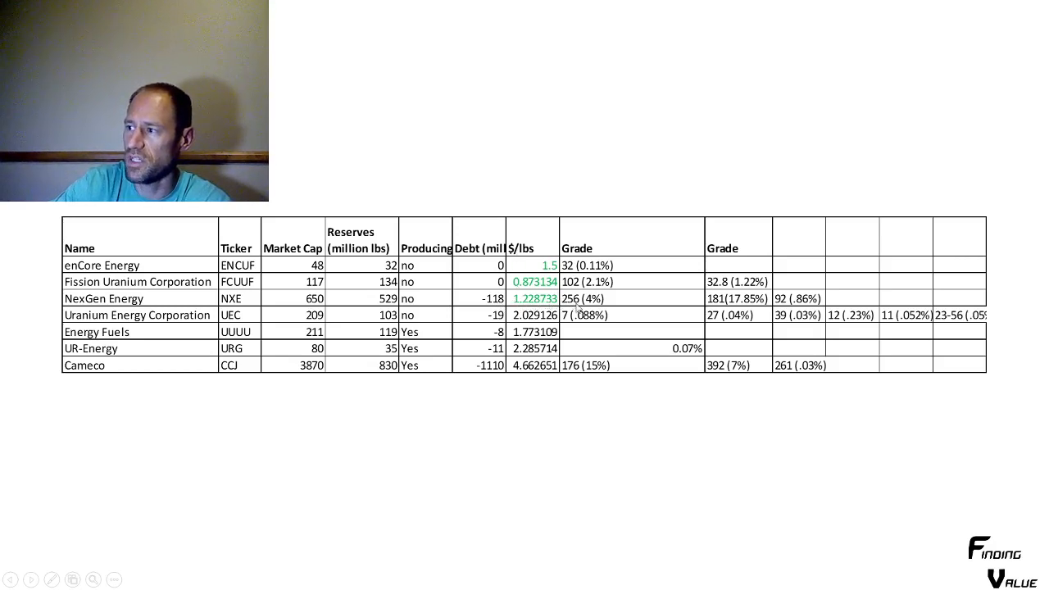
mouse_move(663, 306)
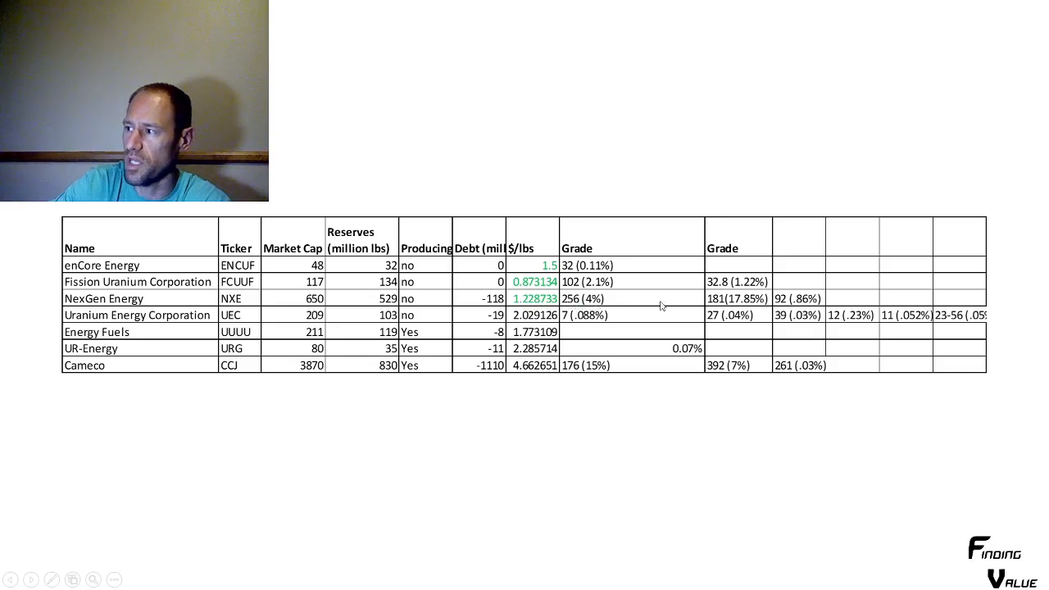
mouse_move(737, 304)
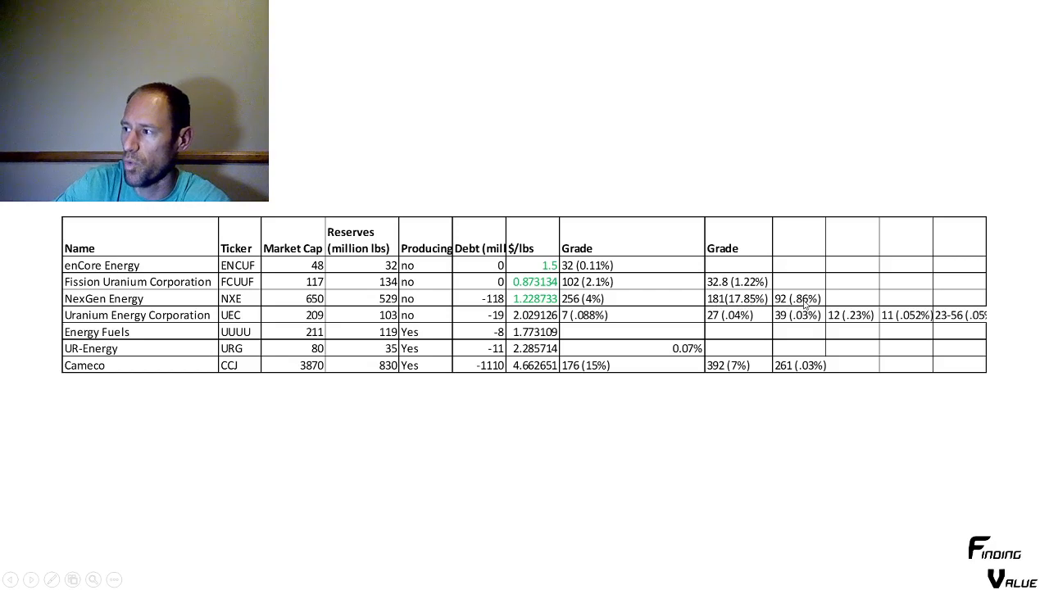
mouse_move(482, 300)
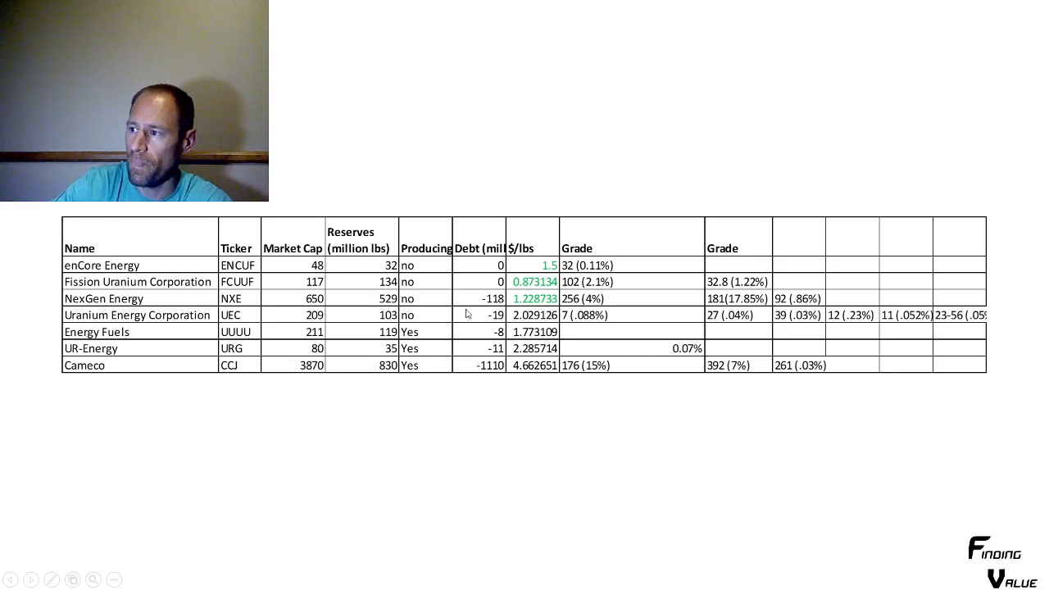
mouse_move(497, 295)
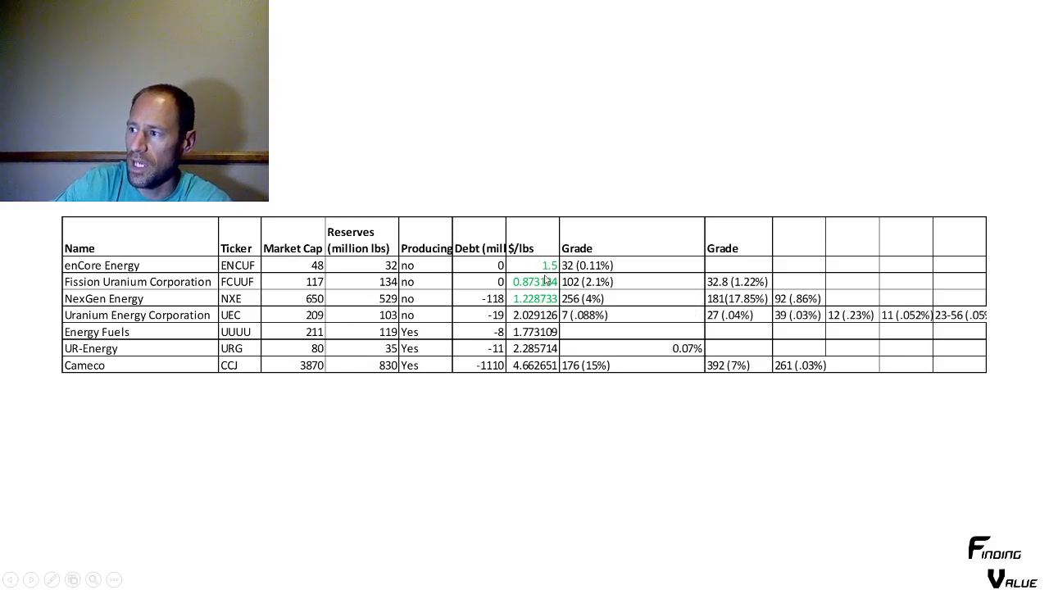
mouse_move(414, 300)
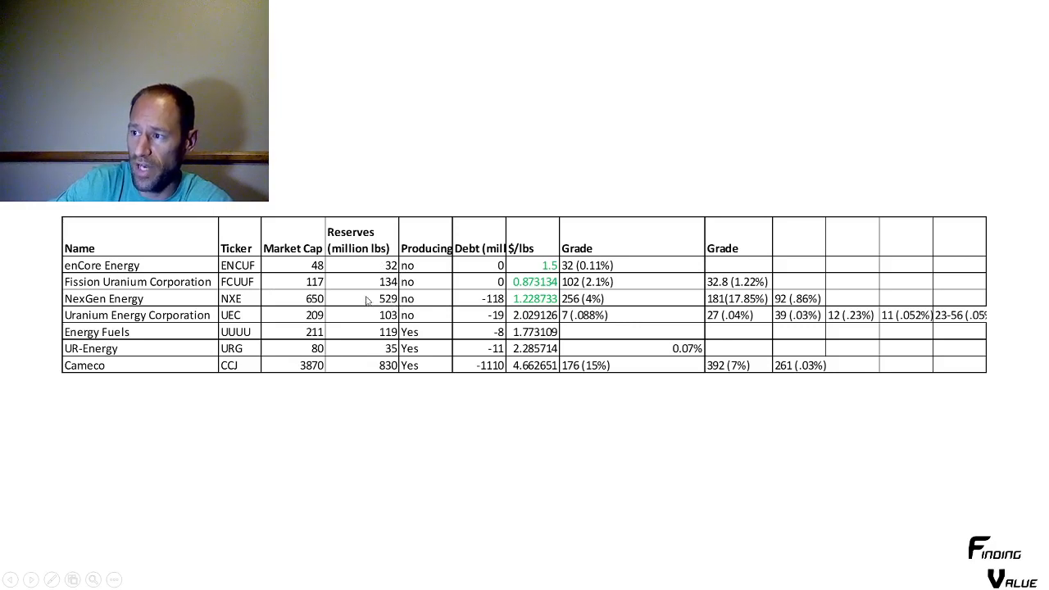
mouse_move(499, 257)
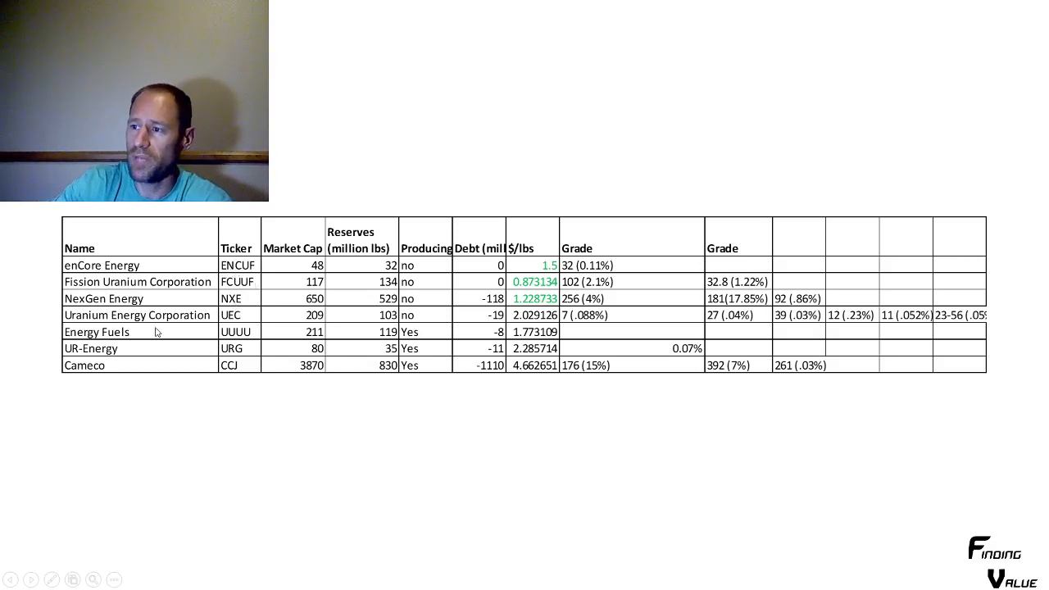
mouse_move(268, 323)
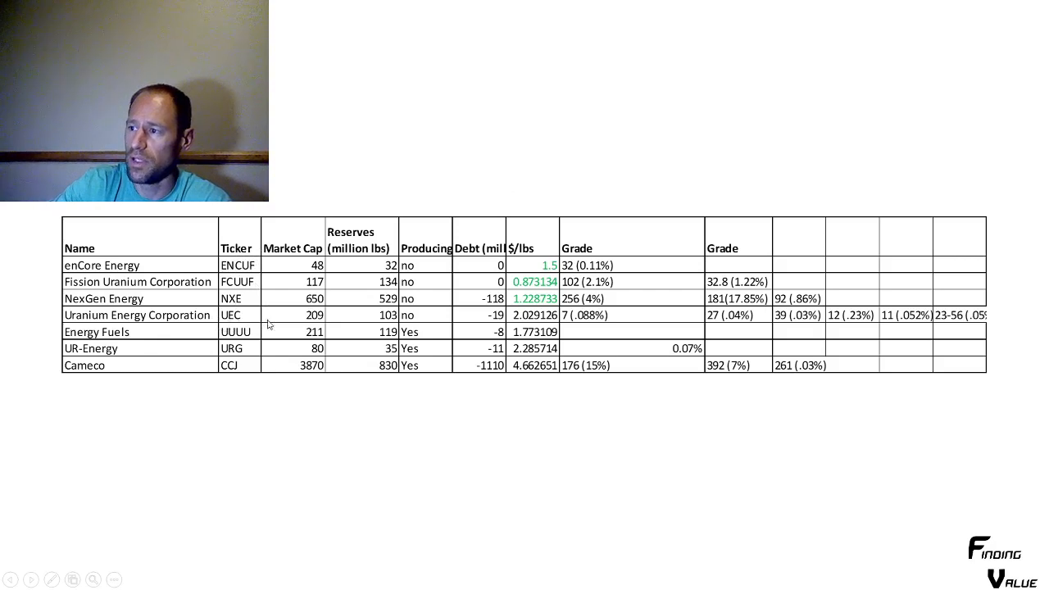
mouse_move(315, 328)
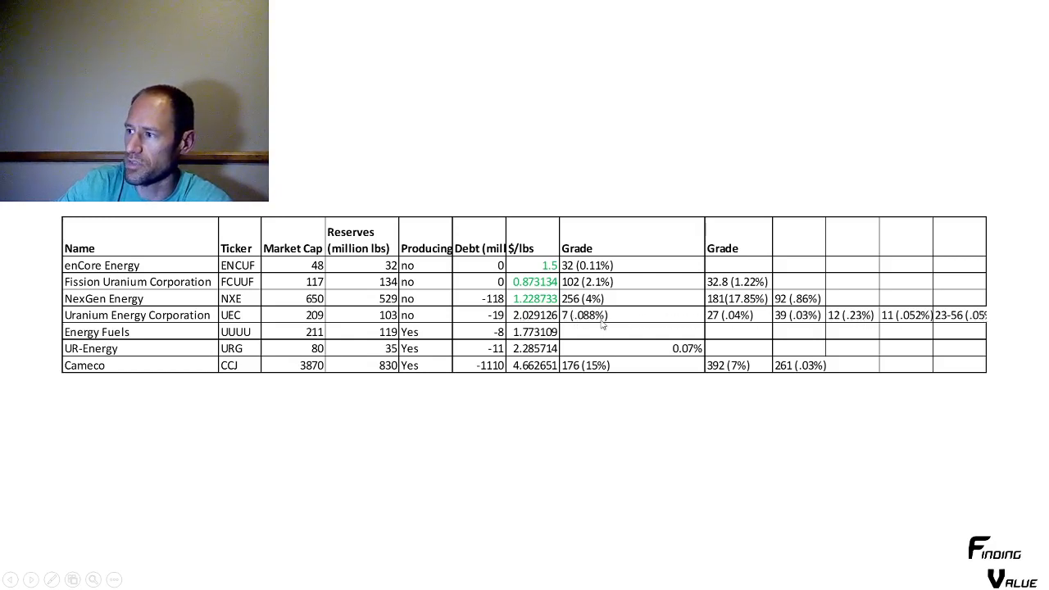
mouse_move(676, 322)
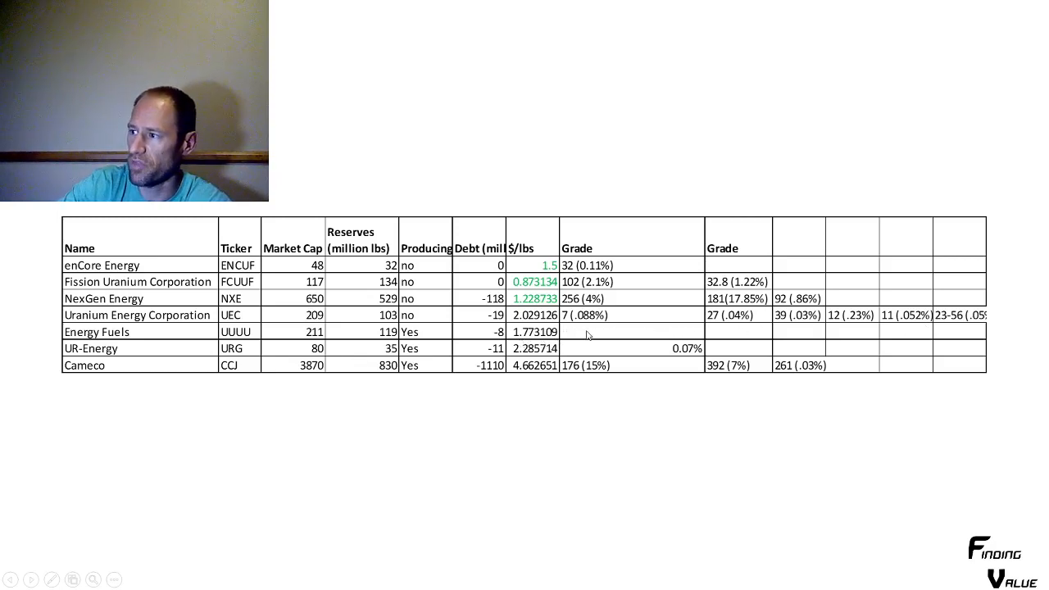
mouse_move(655, 335)
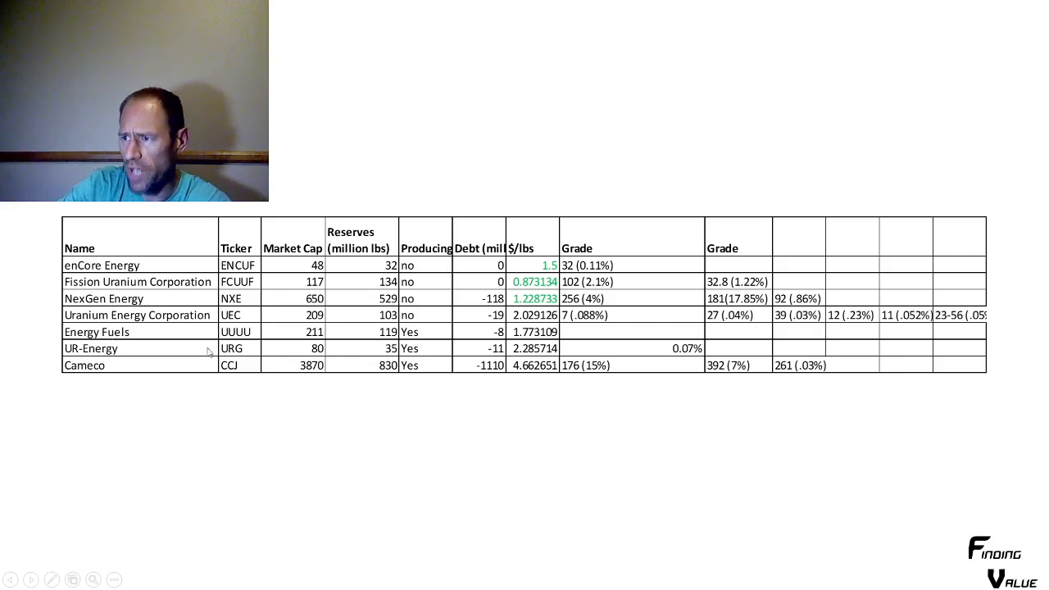
mouse_move(319, 356)
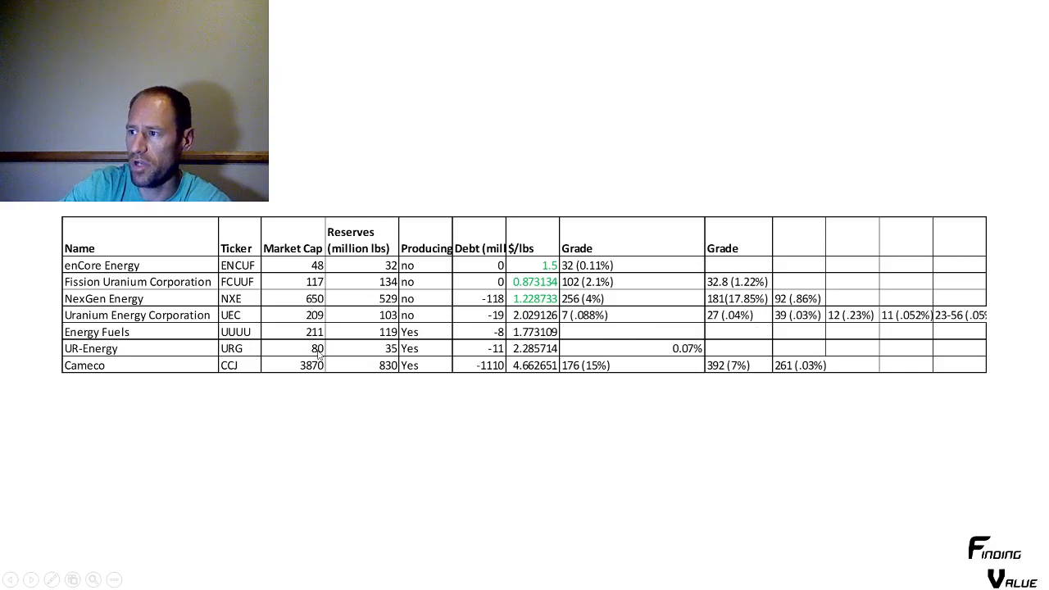
mouse_move(393, 357)
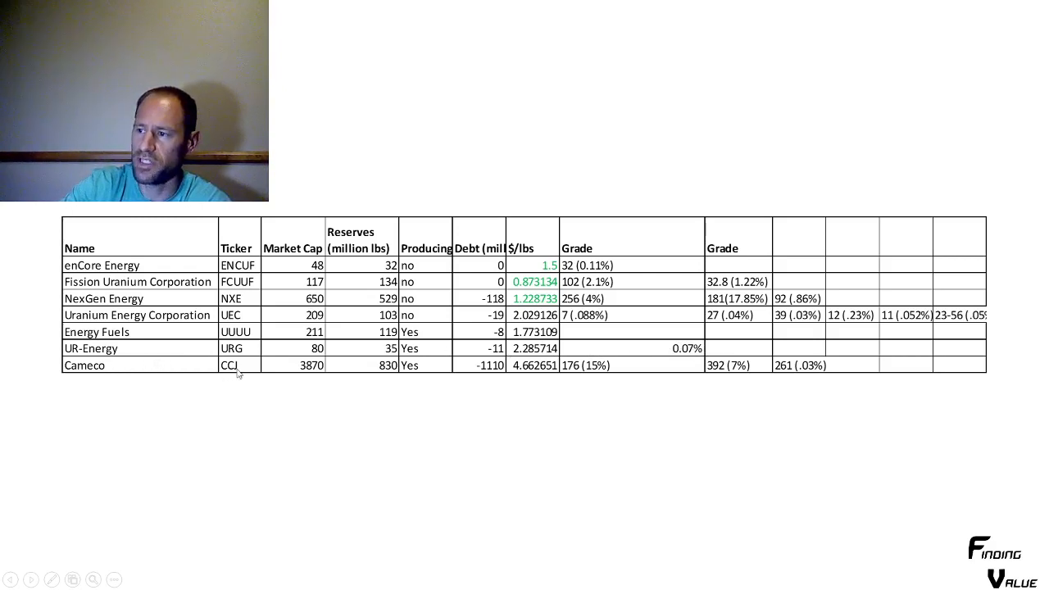
mouse_move(307, 379)
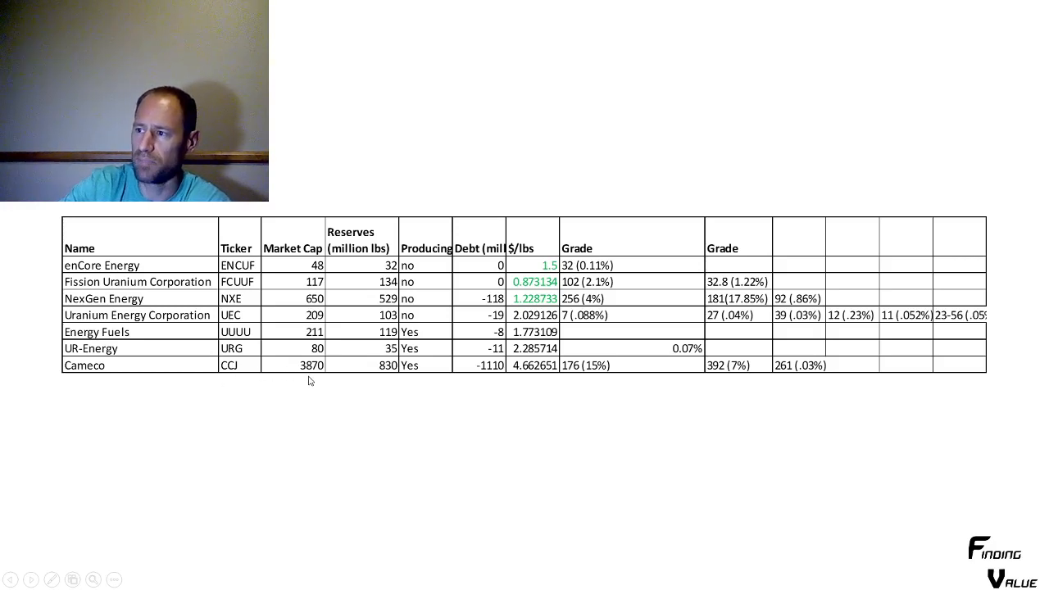
mouse_move(389, 379)
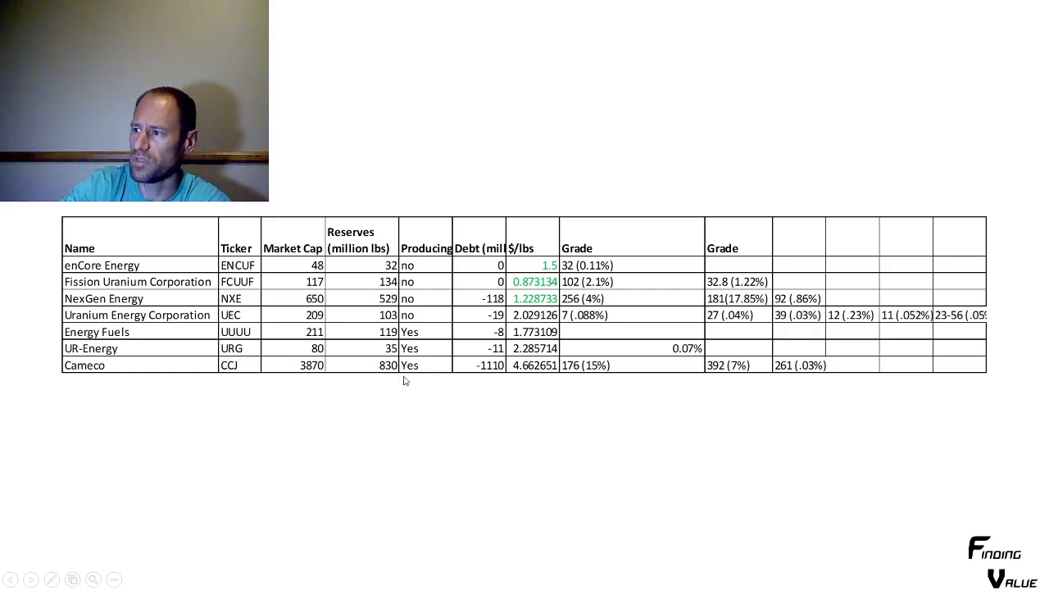
mouse_move(488, 378)
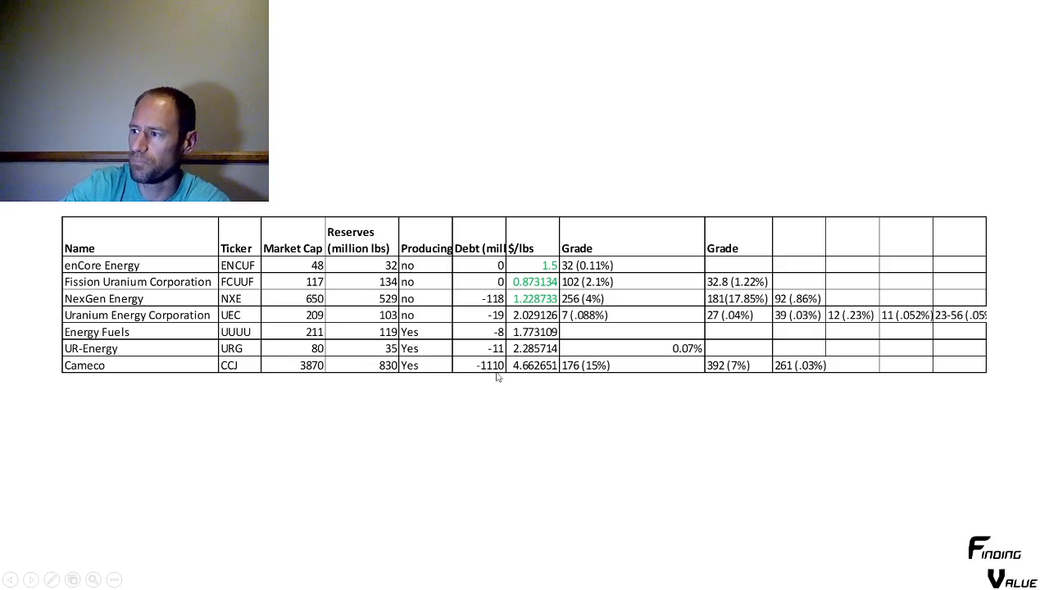
mouse_move(529, 374)
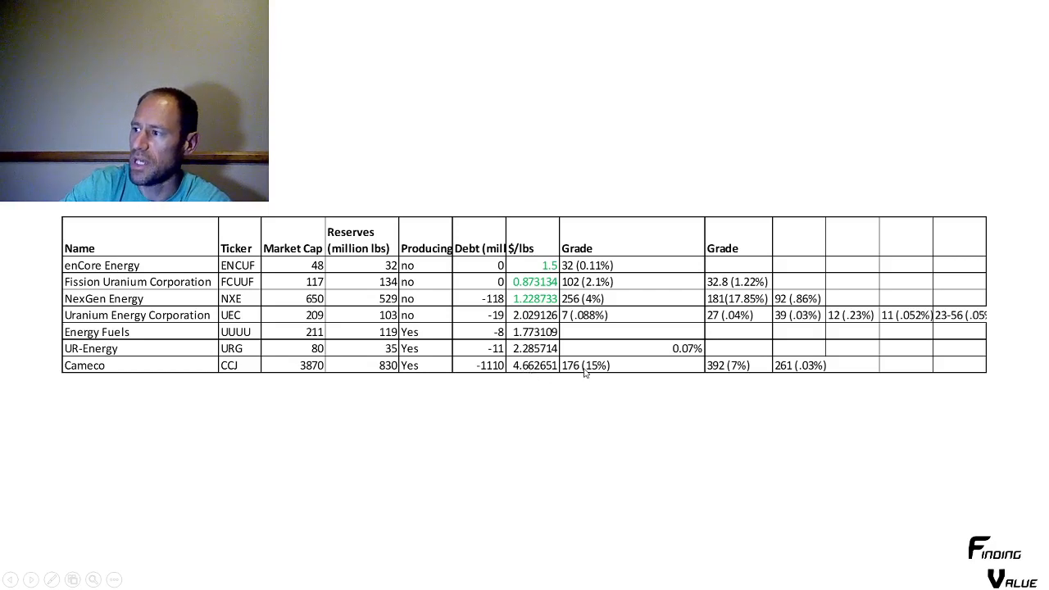
mouse_move(572, 374)
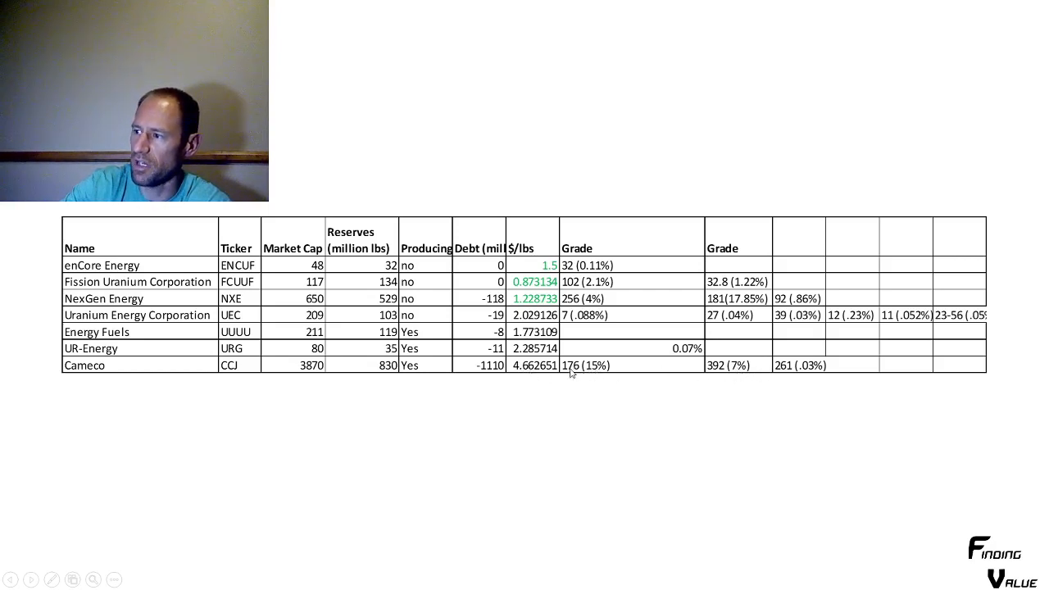
mouse_move(715, 373)
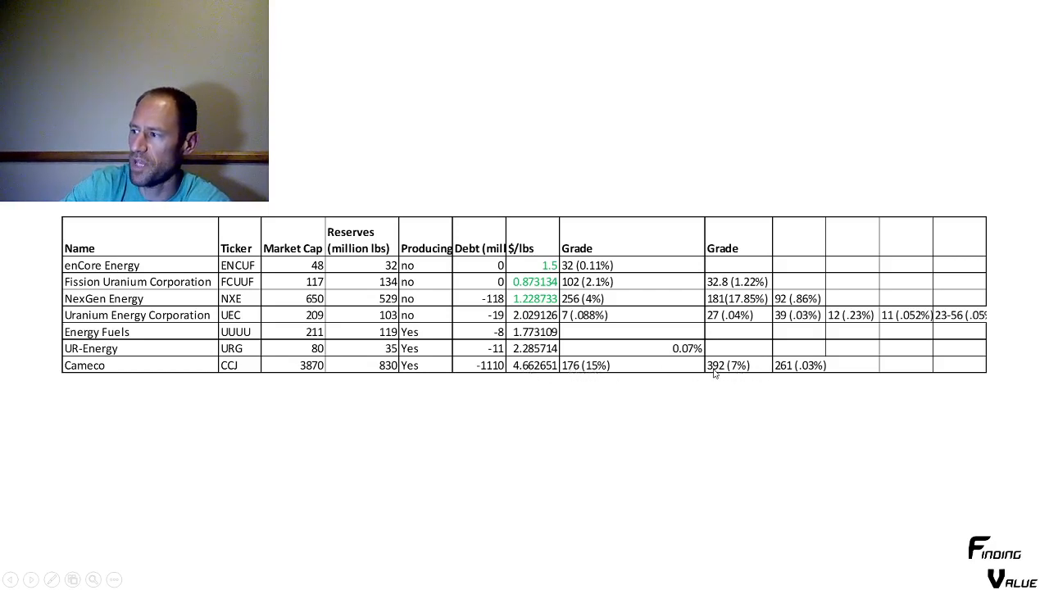
mouse_move(821, 371)
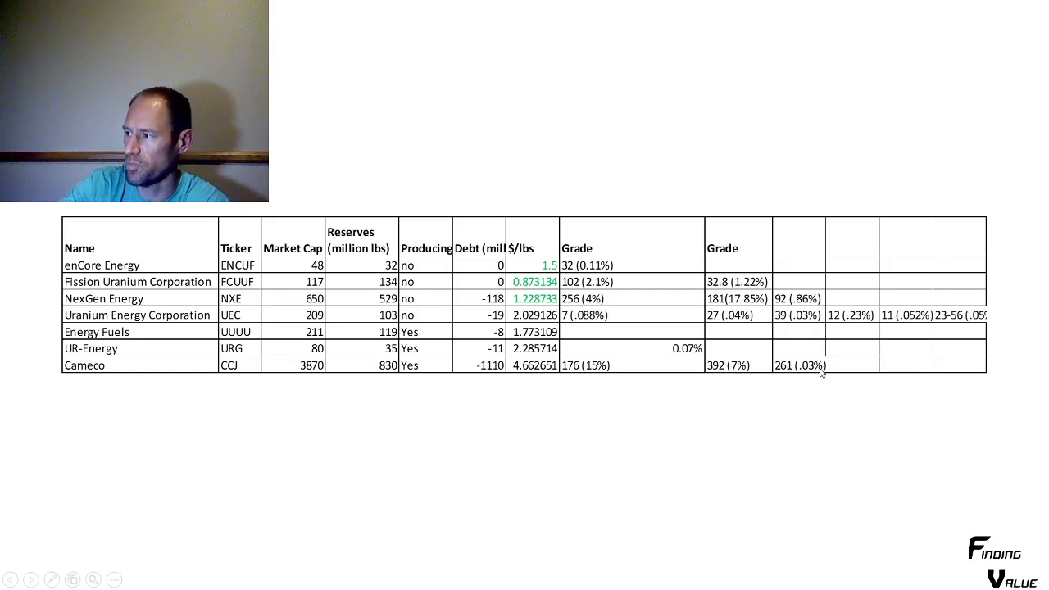
mouse_move(701, 386)
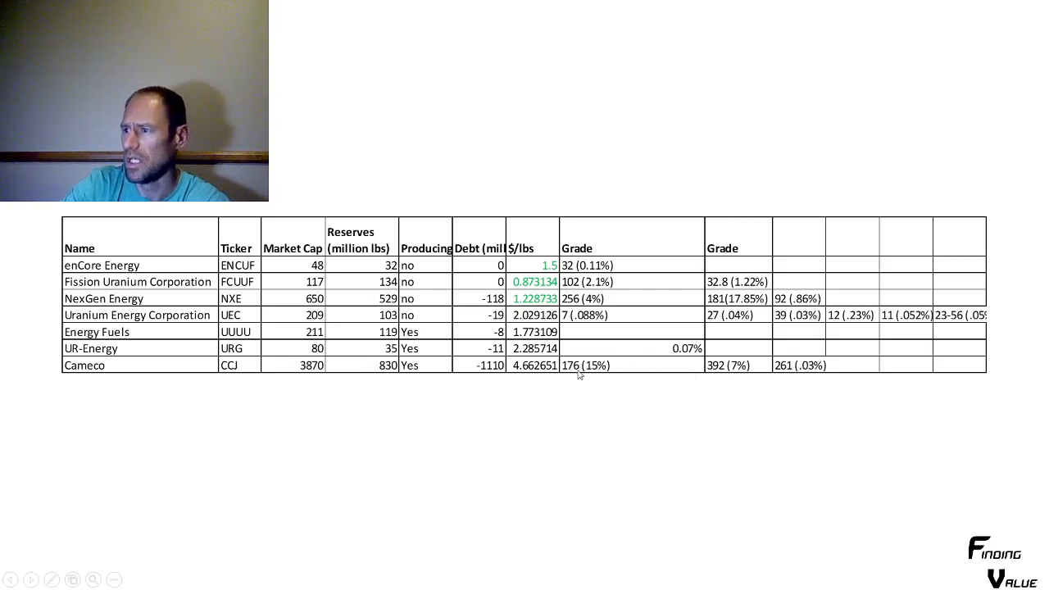
mouse_move(271, 219)
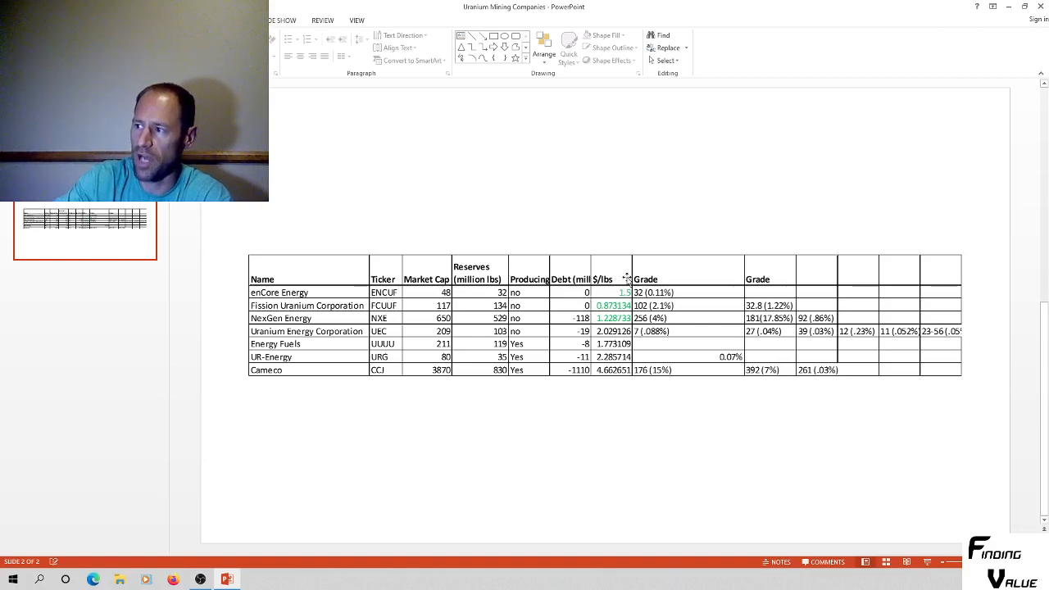
mouse_move(599, 318)
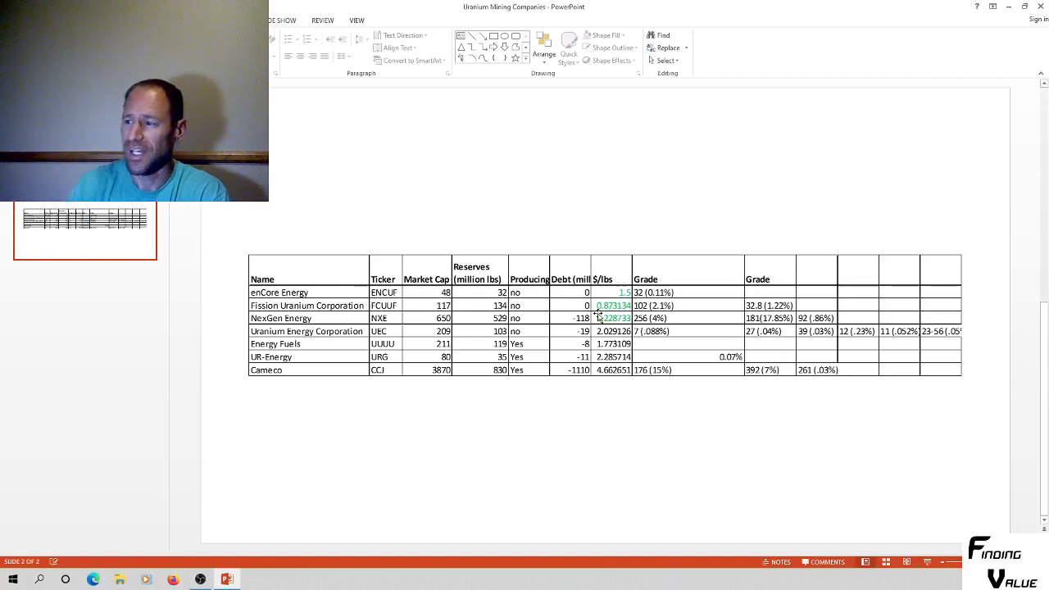
mouse_move(336, 400)
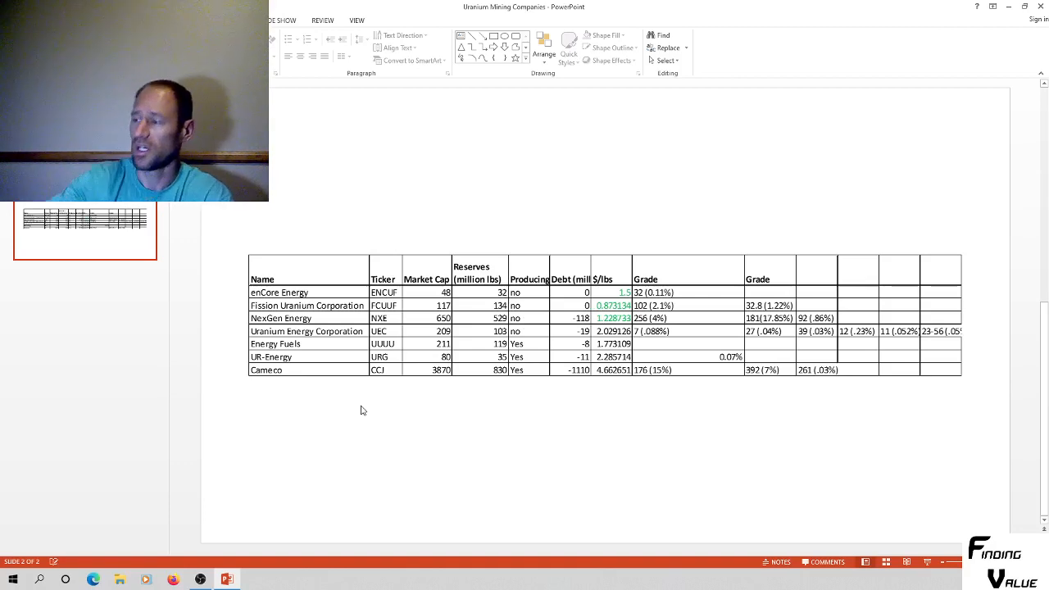
mouse_move(707, 351)
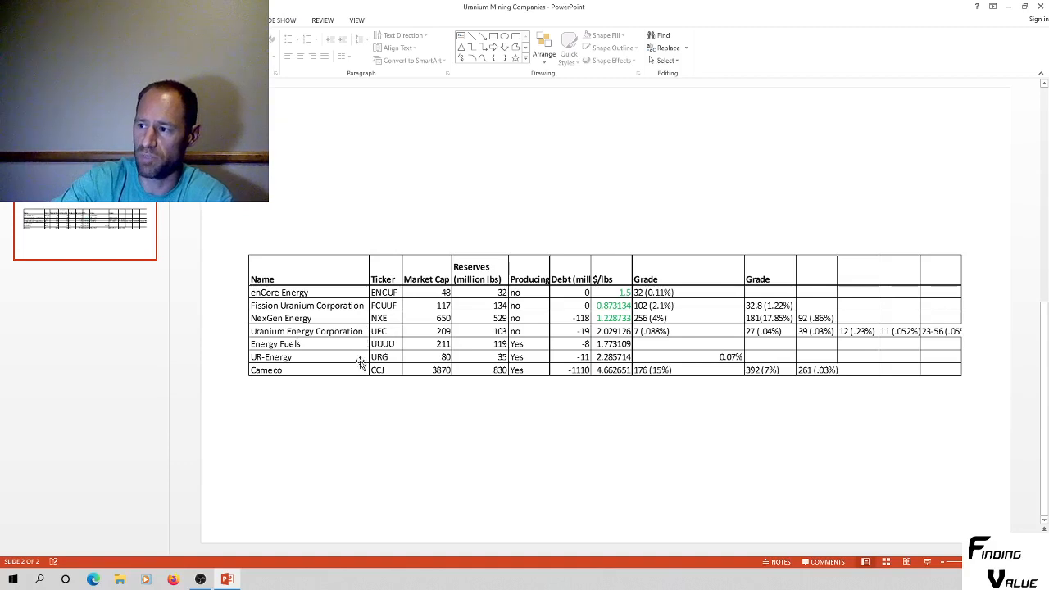
mouse_move(245, 369)
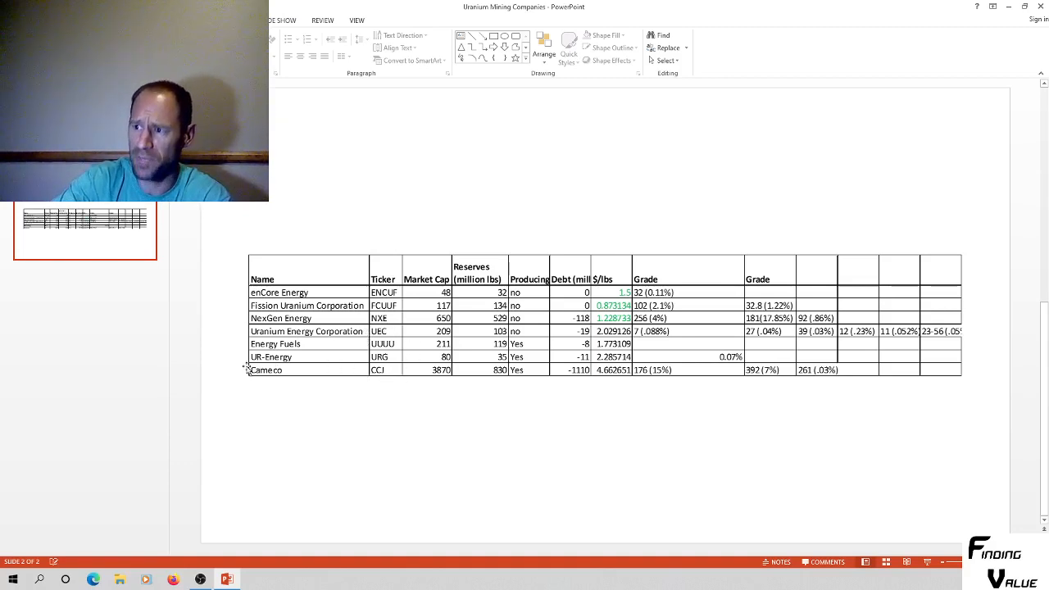
mouse_move(304, 365)
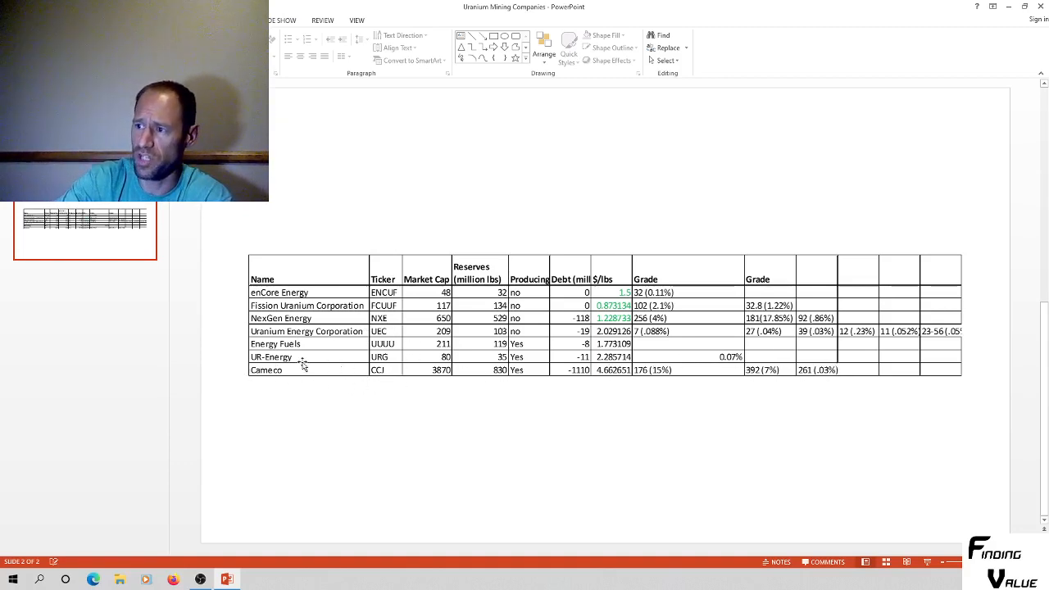